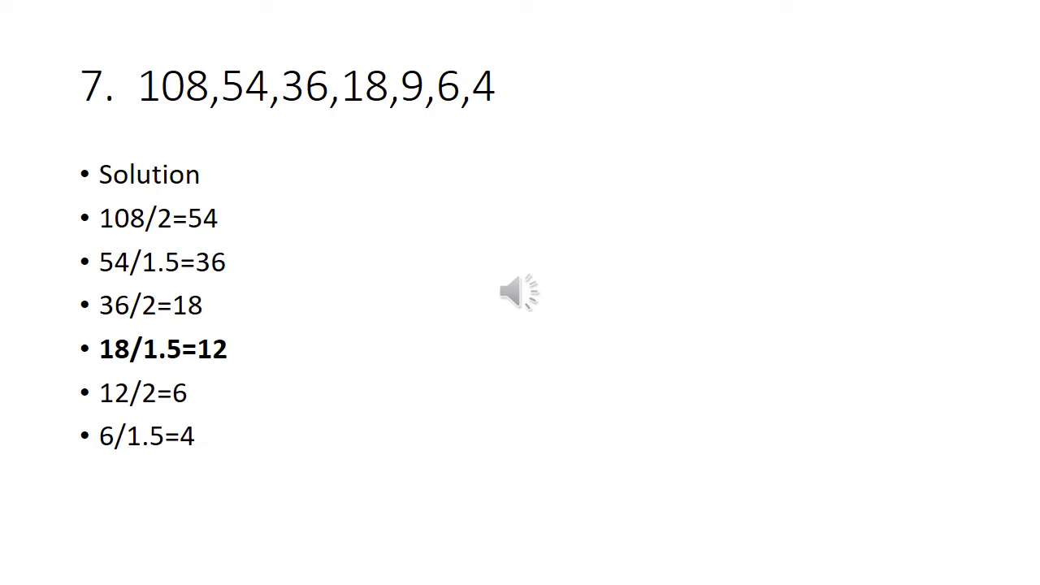
- Advance to problem 9 (3, 7.5, 15, 37.5, 75, 167.5, 375) with 75x2.5=187.5 in bold
key("right")
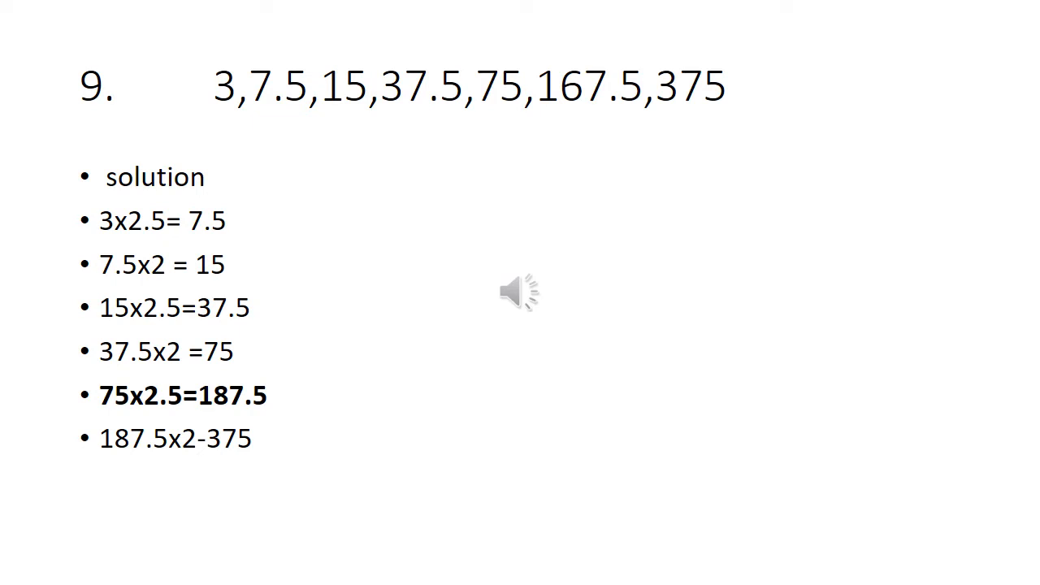
- Advance to problem 10 (0, 1, 9, 36, 99, 225, 441) with the squares solution and 9x9 = 81 in bold
key("Right")
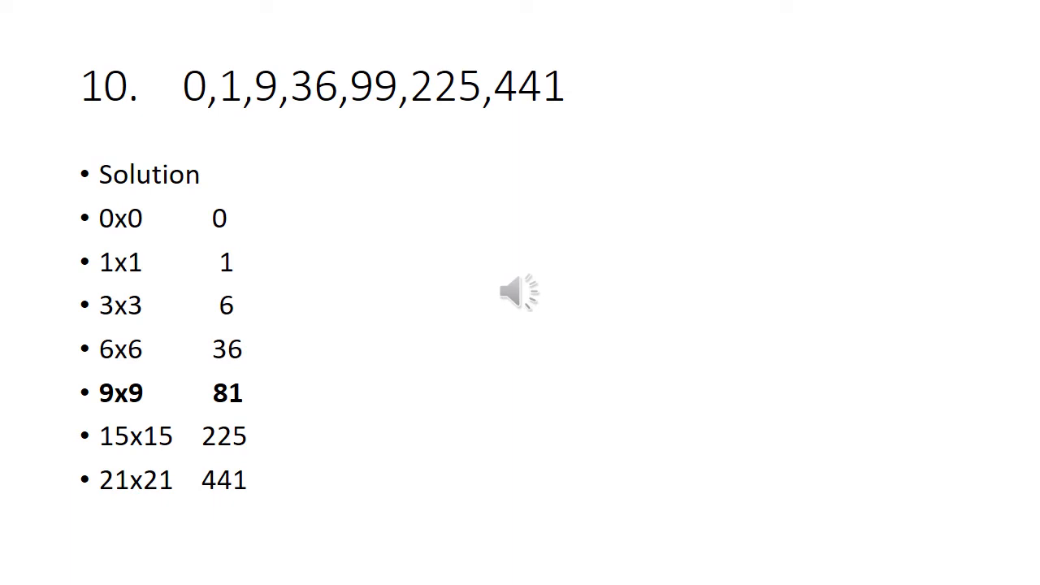